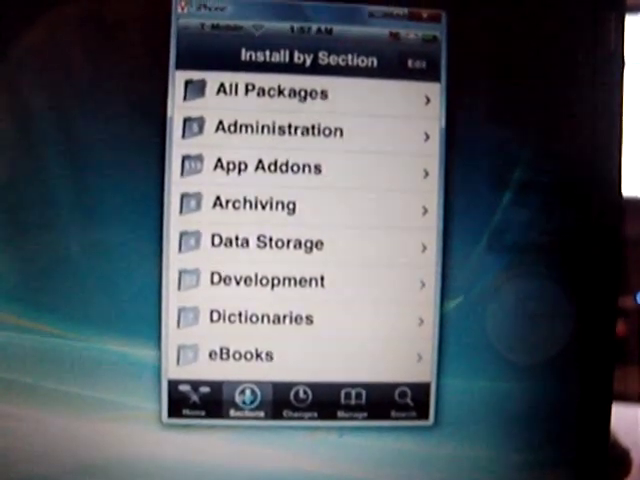
Scroll the section list toward the Amharic Keyboard package entry.
scroll(down, 3)
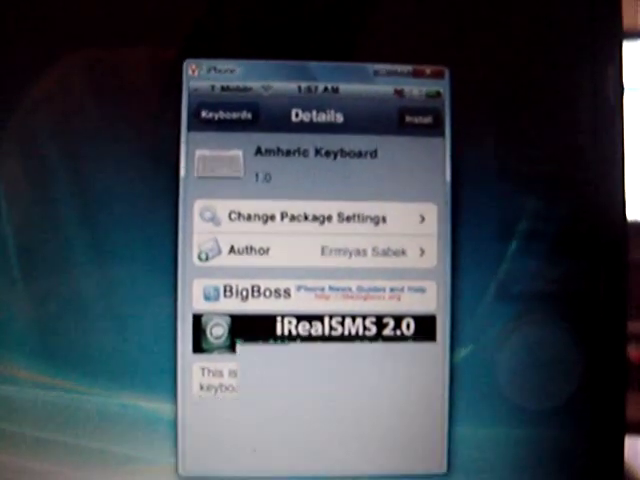
Install the Amharic Keyboard package and confirm installing the bundled Amharic Font.
click(416, 120)
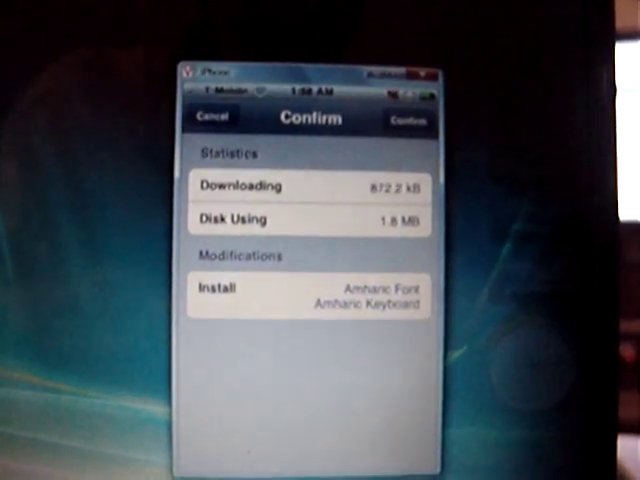
click(408, 120)
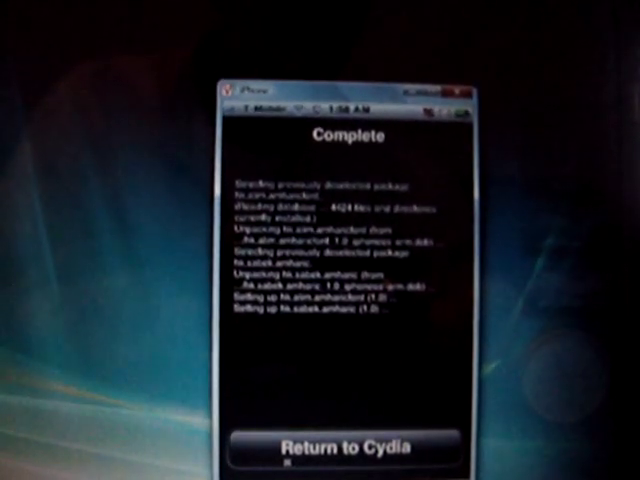
Return to Cydia from the finished install log and exit to the home screen.
click(340, 448)
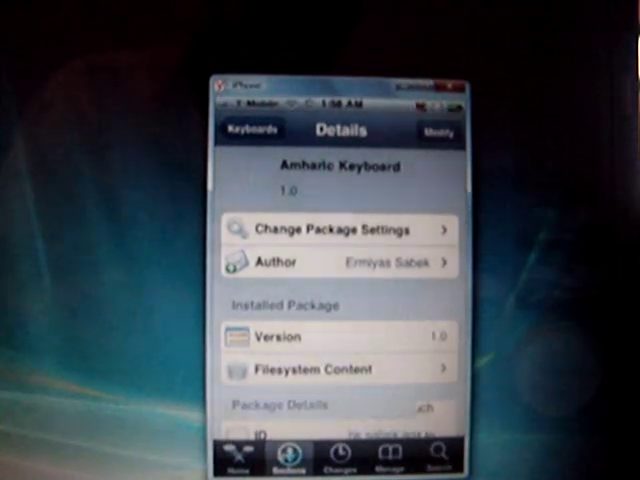
scroll(down, 3)
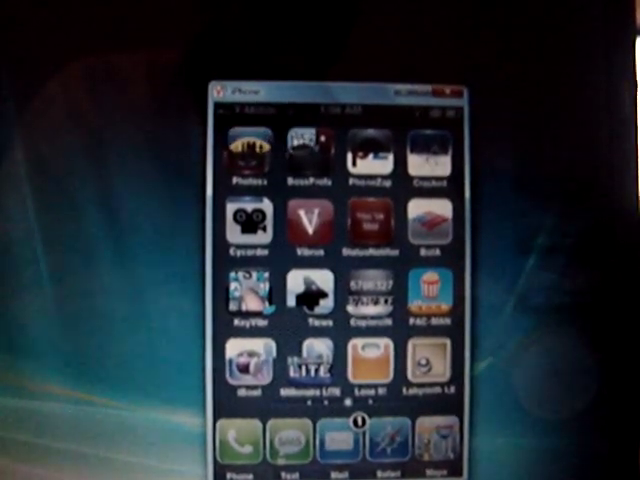
Launch FontSwap and set Amharic as the system font, confirming the choice.
scroll(left, 3)
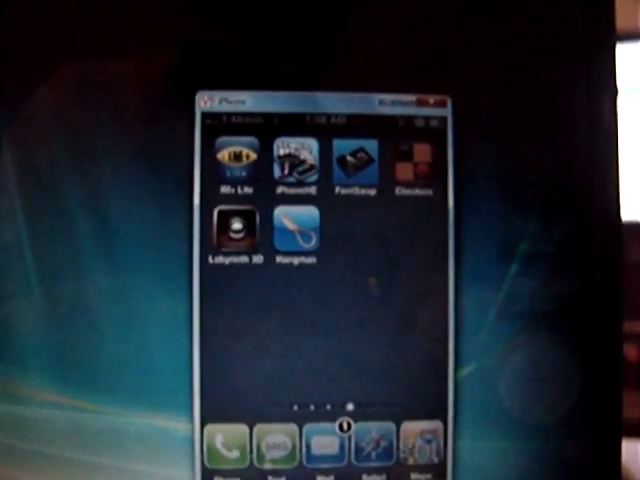
click(356, 160)
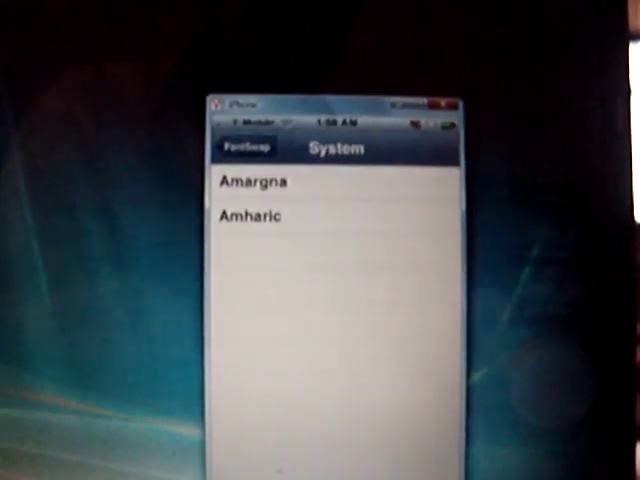
click(252, 224)
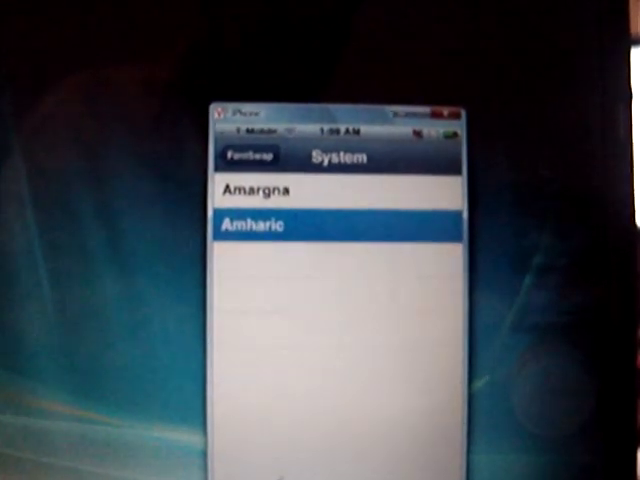
click(262, 224)
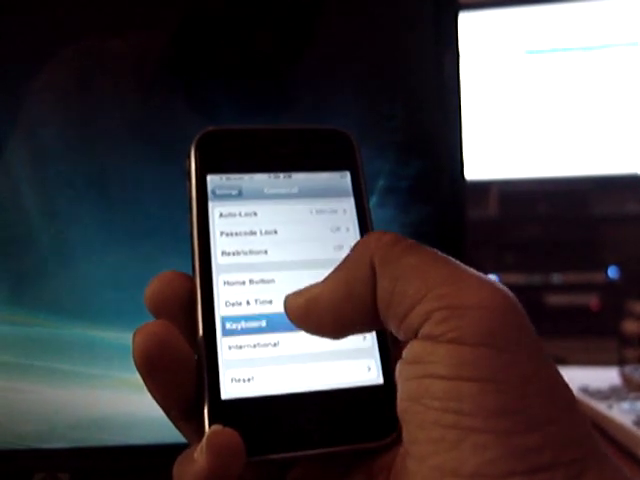
Navigate Settings > General > Keyboard > International Keyboards to show Amharic listed.
click(260, 328)
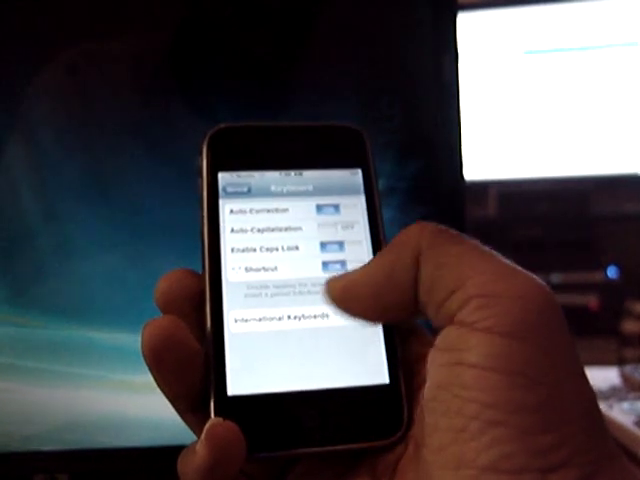
click(288, 320)
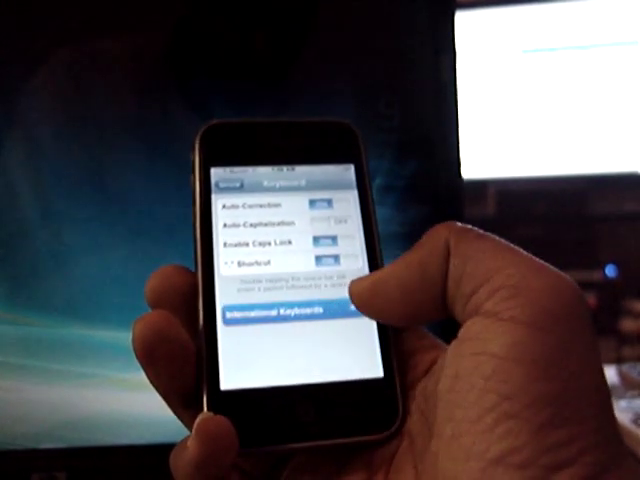
click(284, 316)
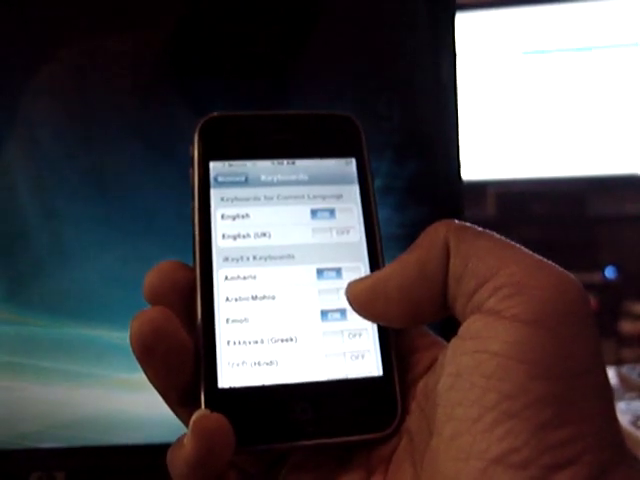